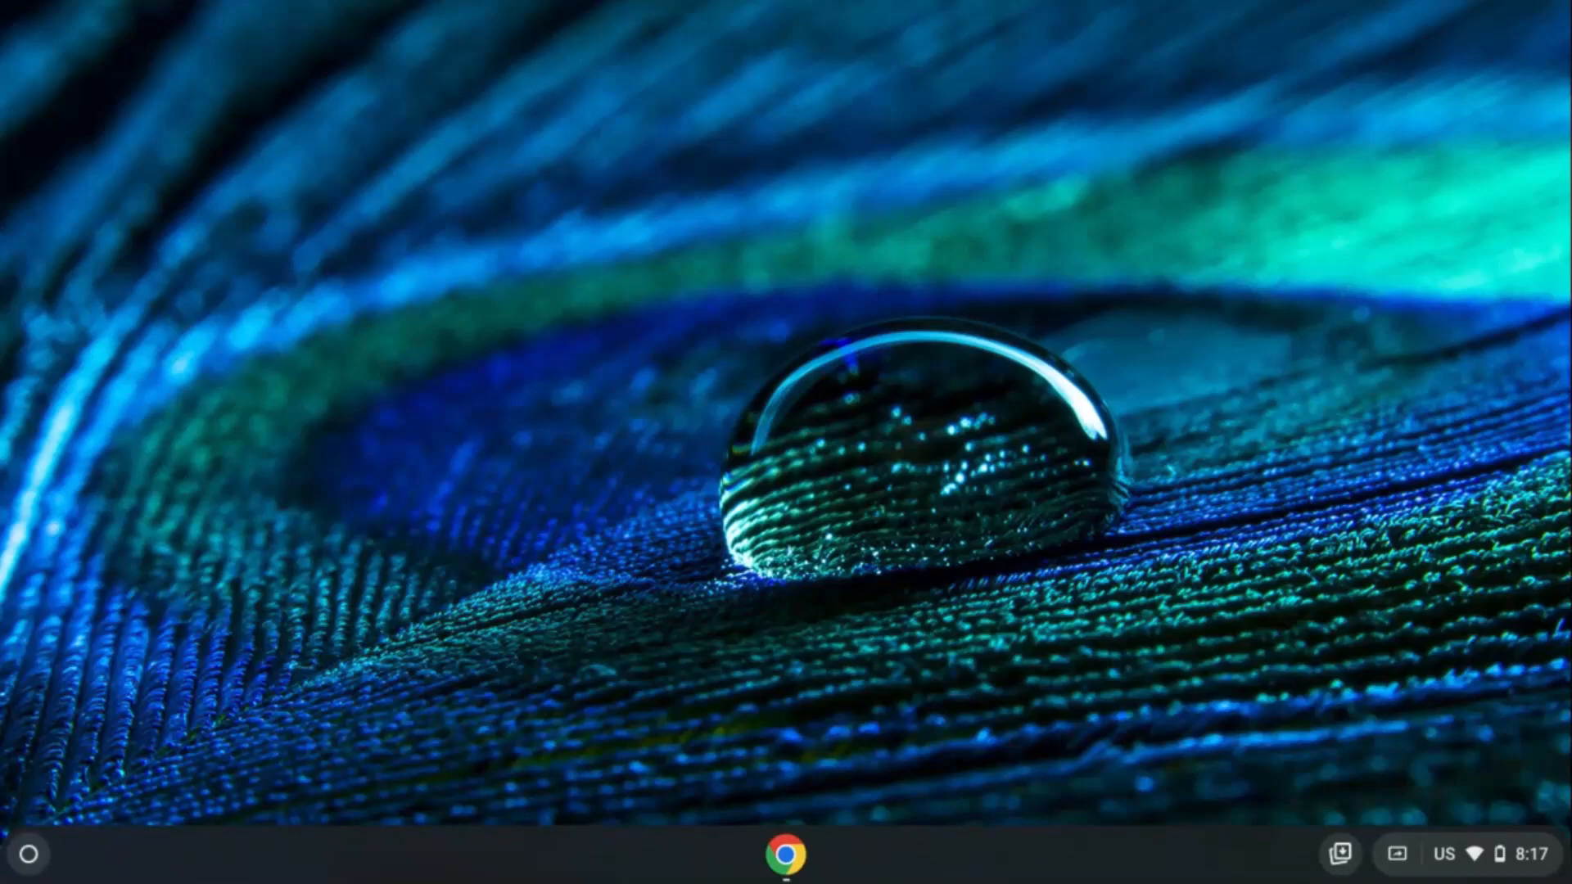
# Step: Enter the chrome://flags address in a new Chrome tab
pyautogui.write('chrome://flags')
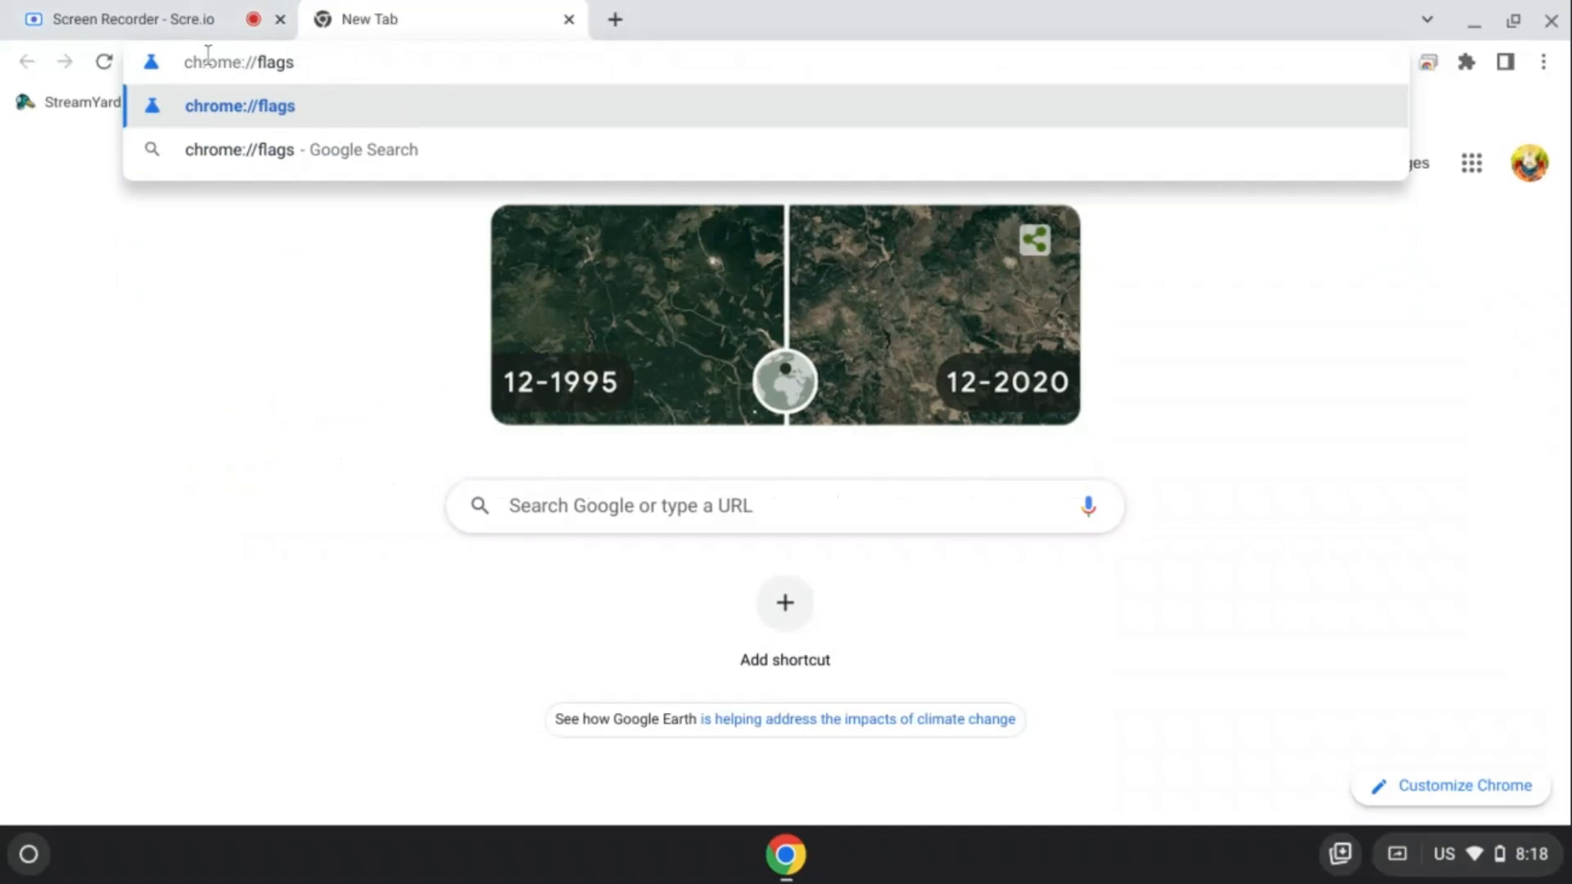
# Step: Load chrome://flags and scroll down through the Experiments flag list
pyautogui.press('Enter')
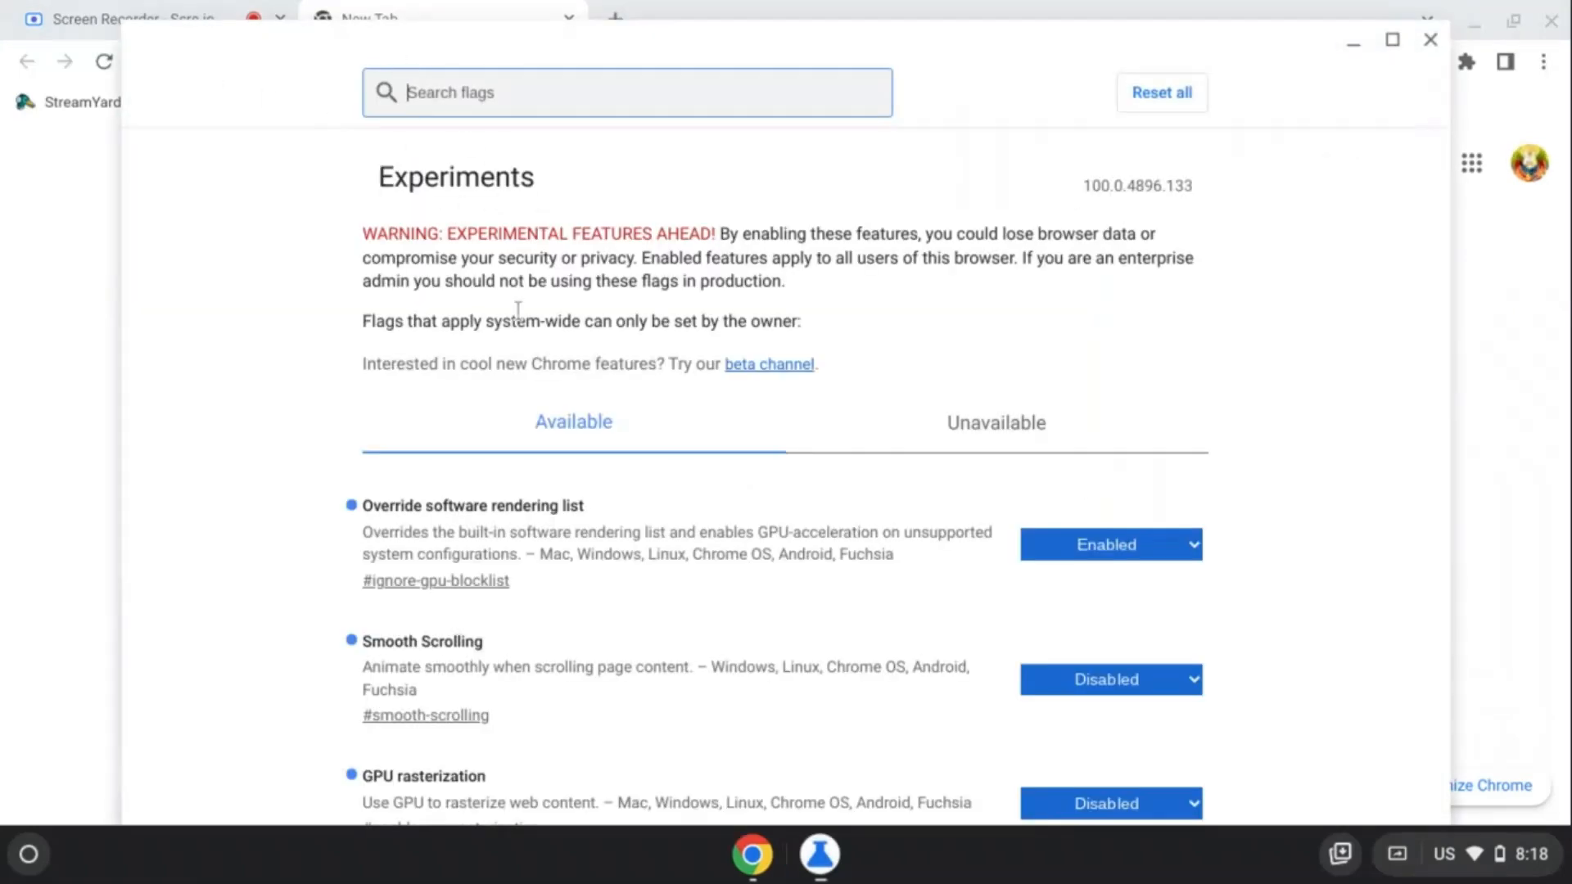
pyautogui.scroll(-3)
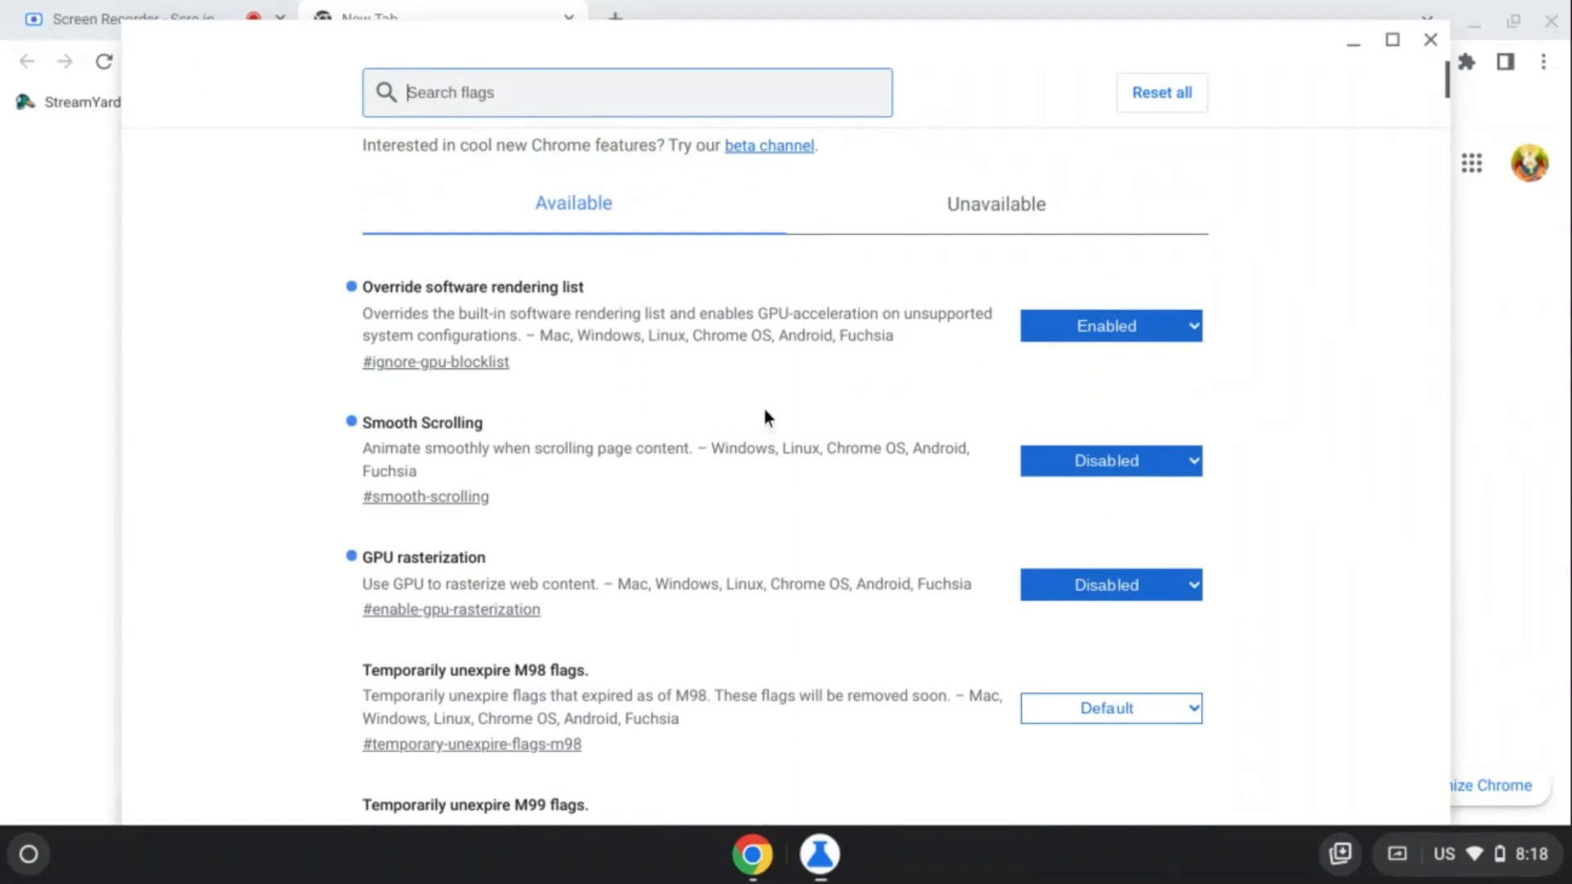
pyautogui.moveTo(450, 314)
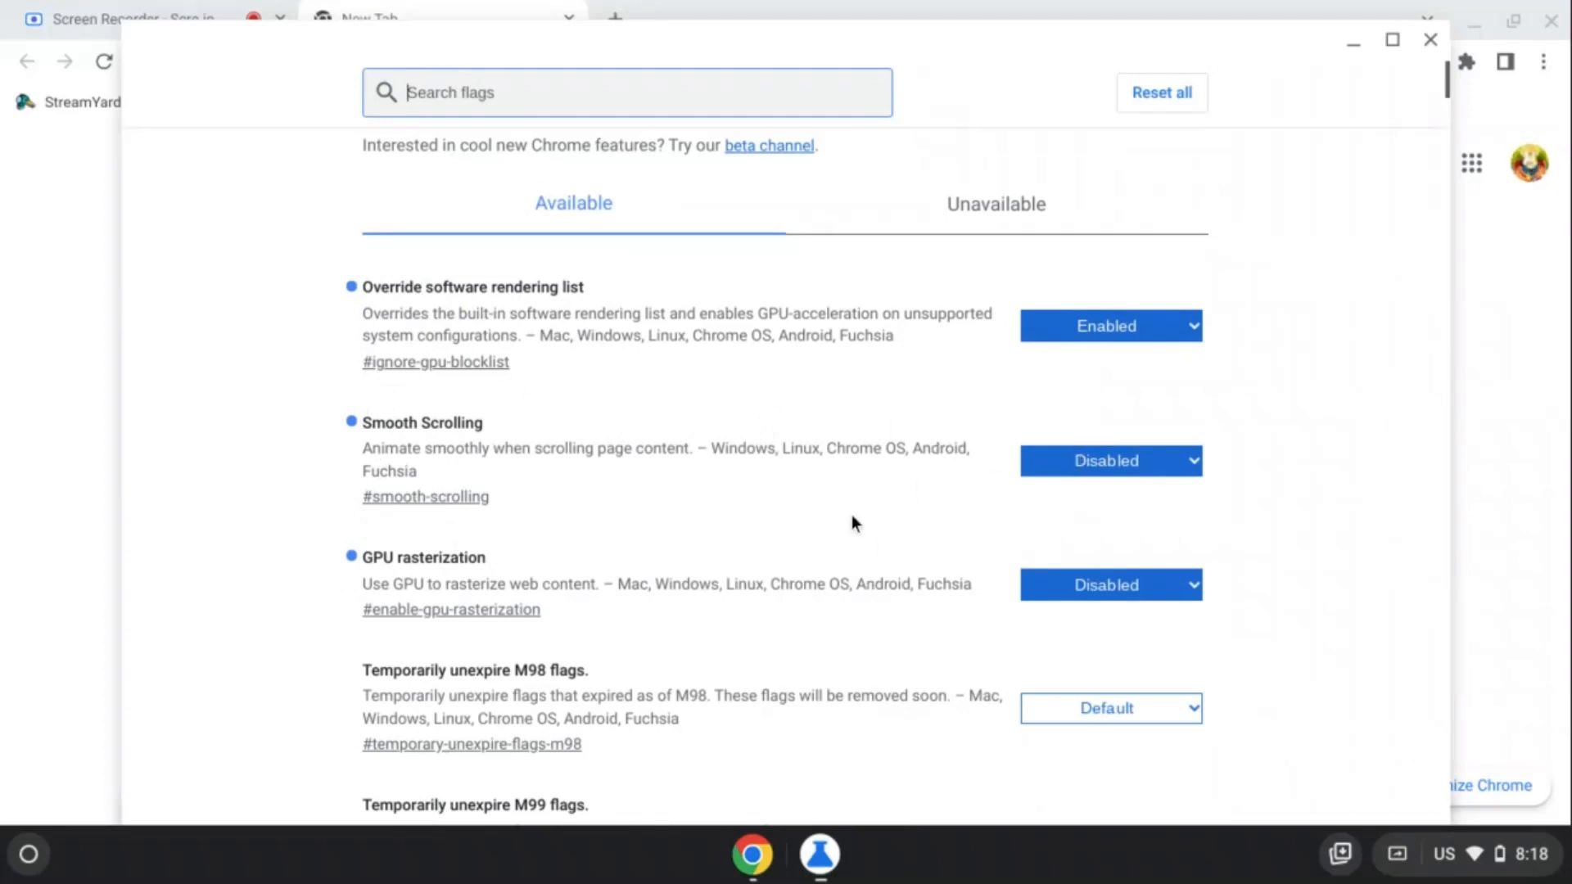
pyautogui.moveTo(480, 334)
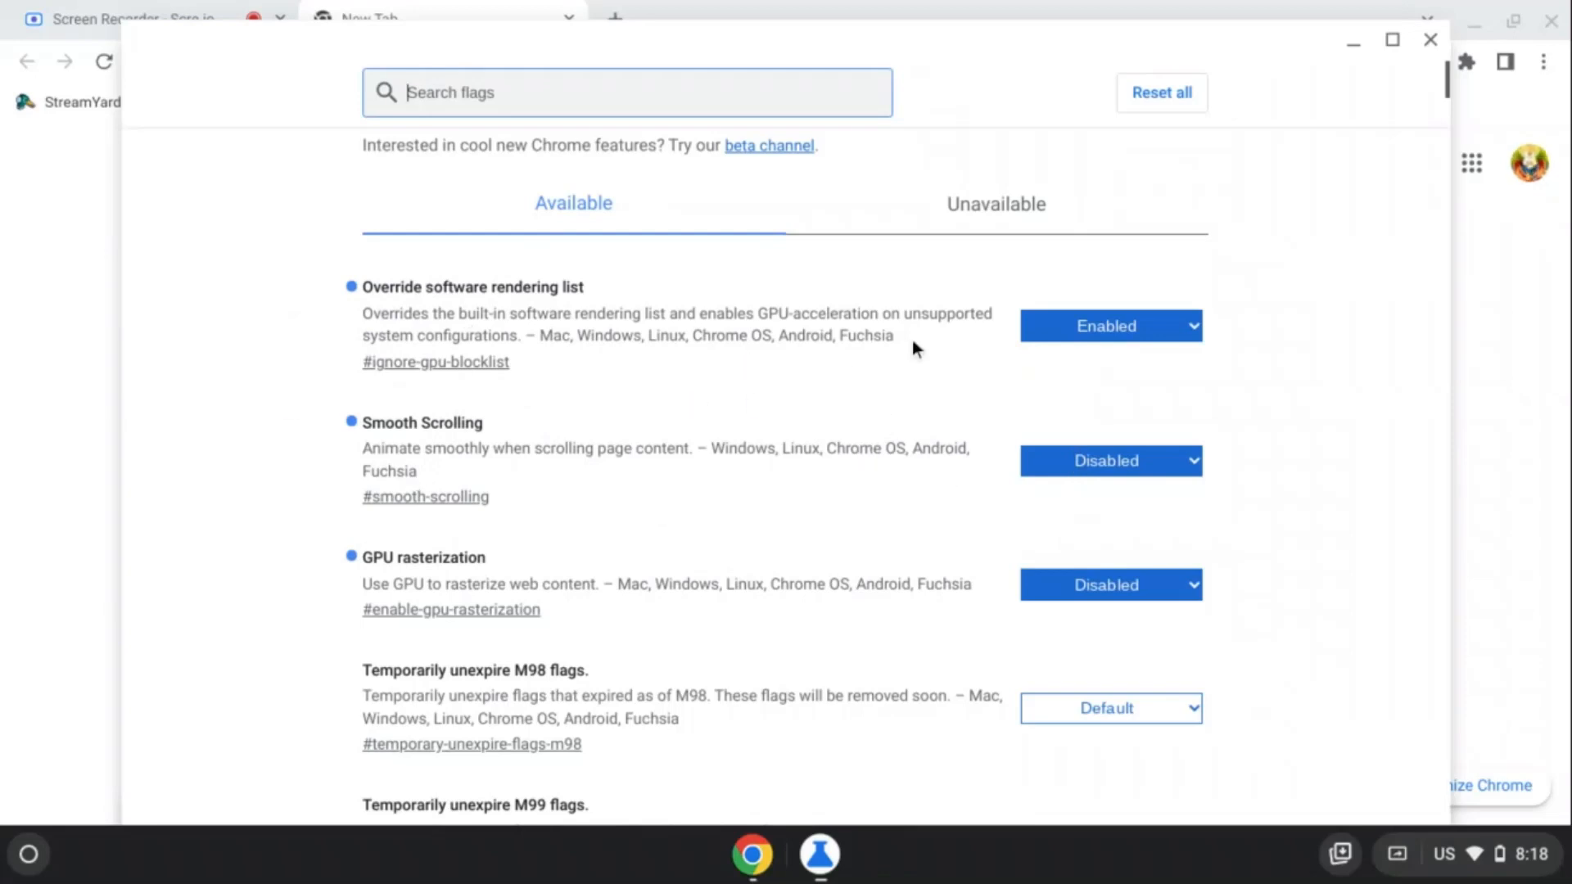
pyautogui.moveTo(965, 346)
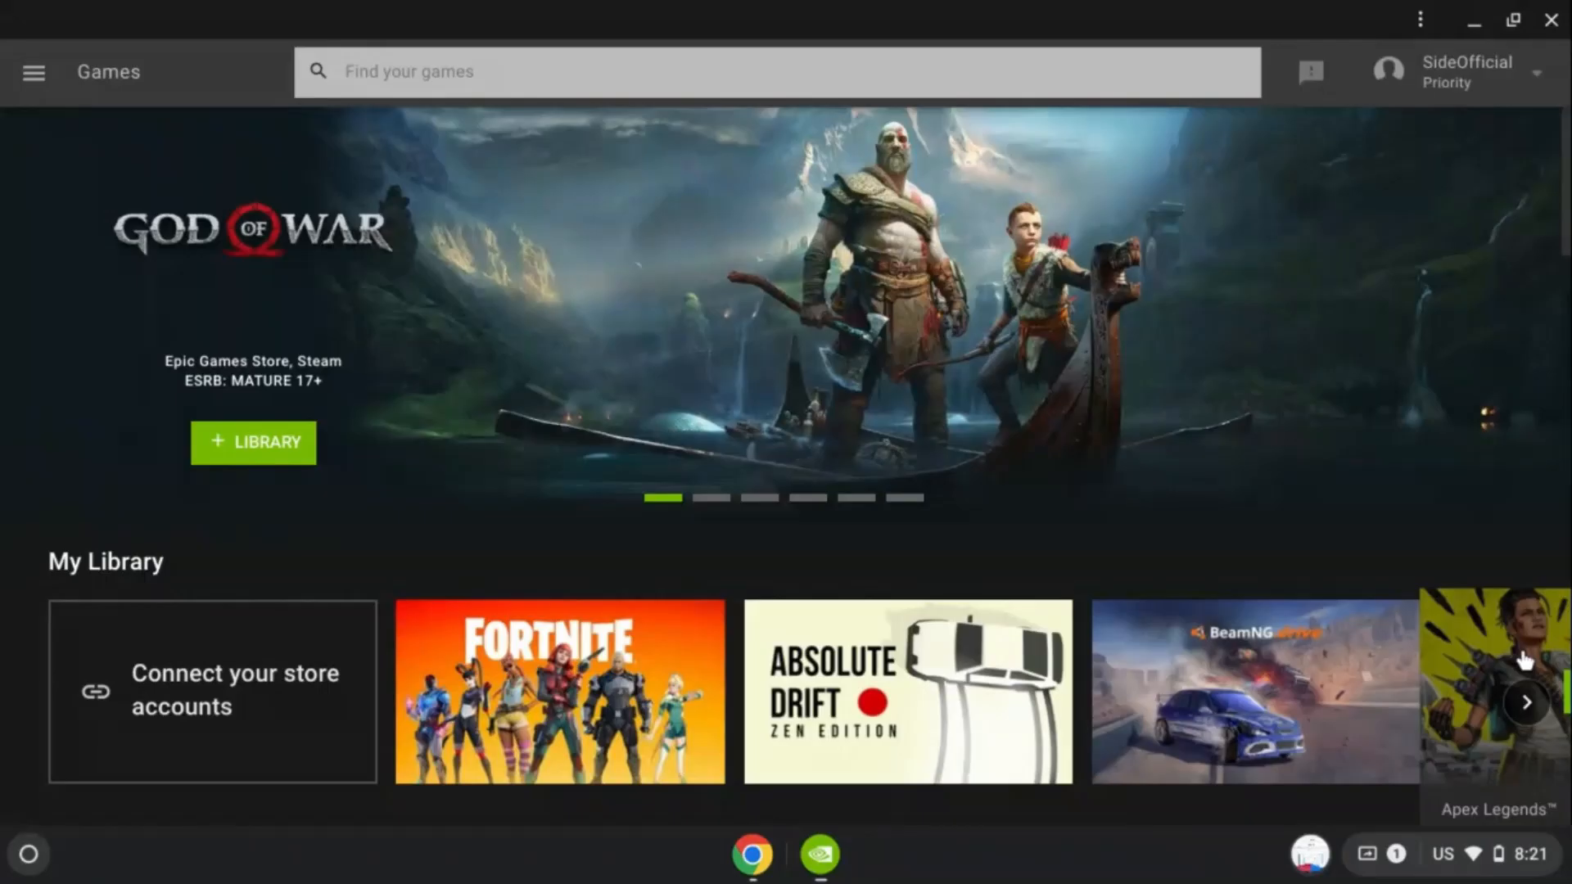
pyautogui.moveTo(1416, 184)
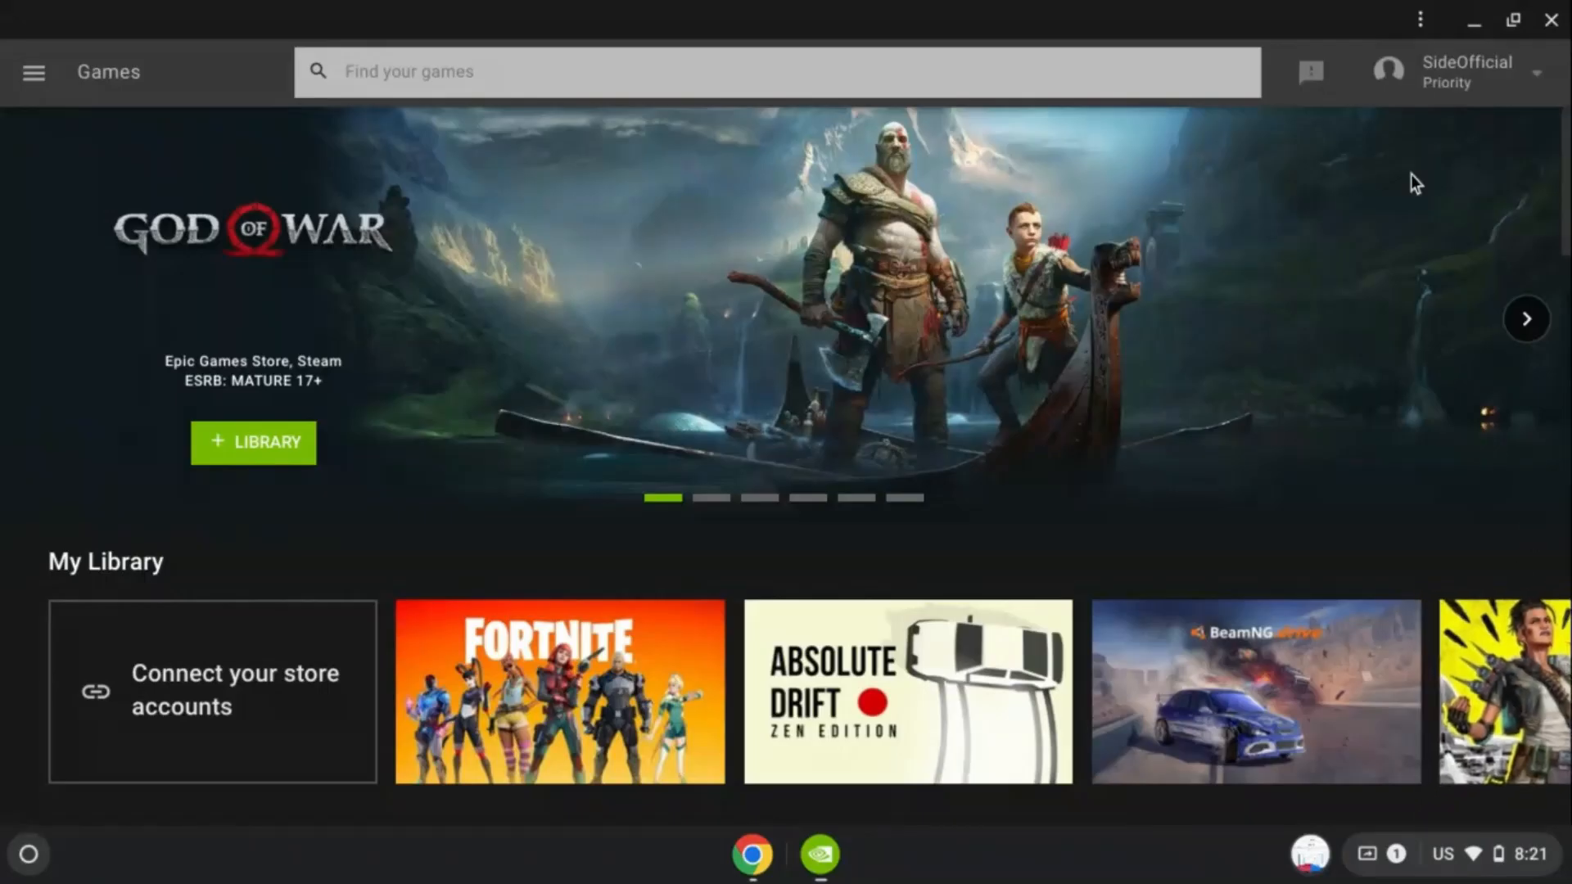
pyautogui.moveTo(1422, 139)
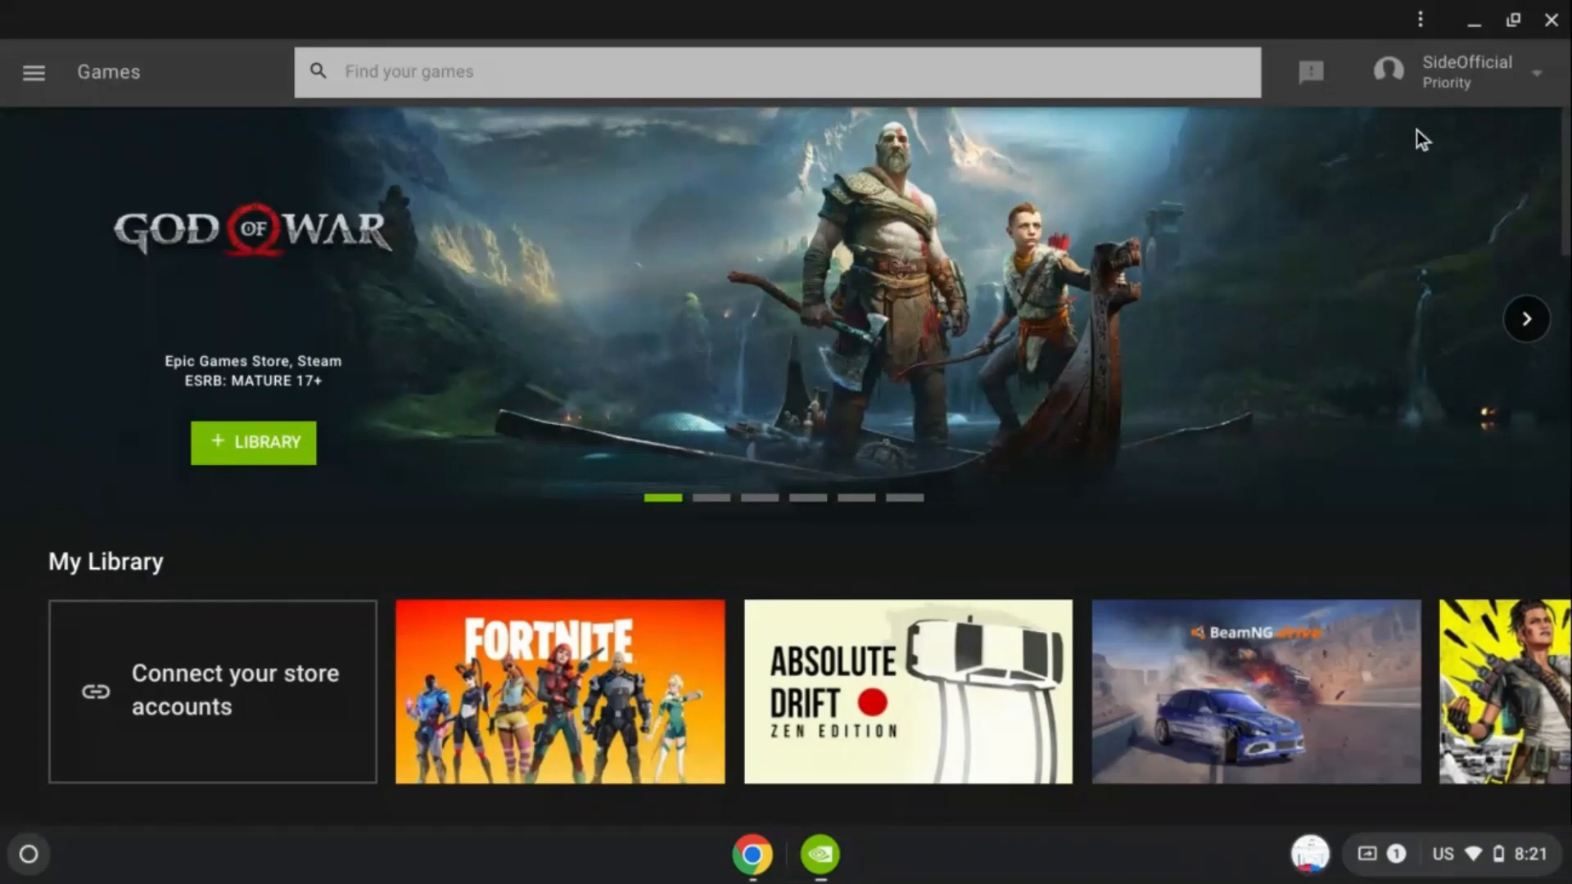
pyautogui.moveTo(1436, 90)
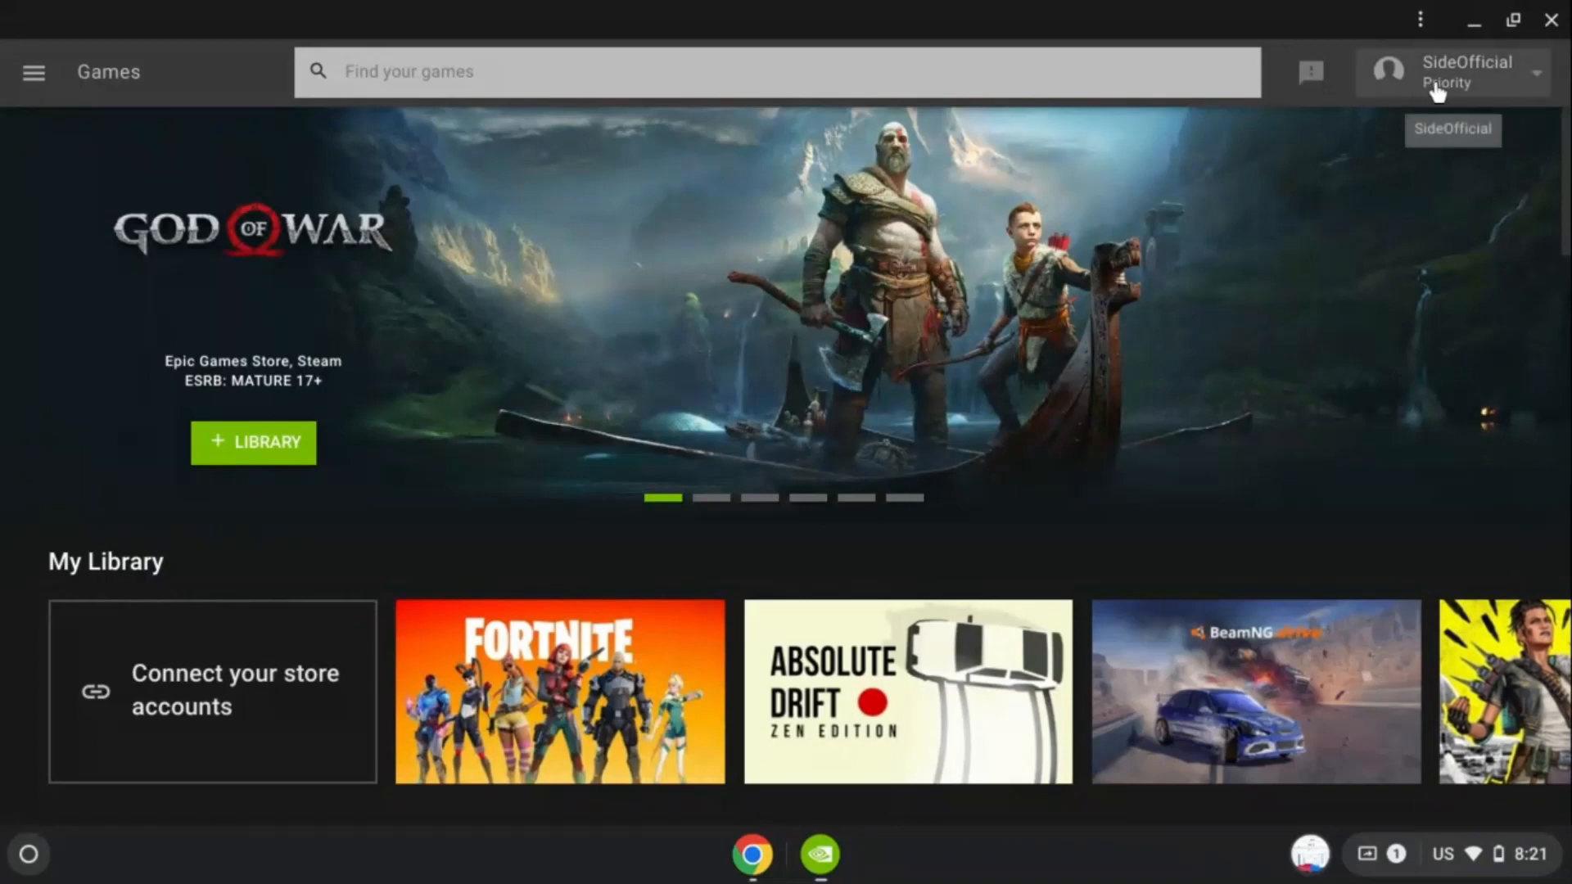
pyautogui.moveTo(1436, 40)
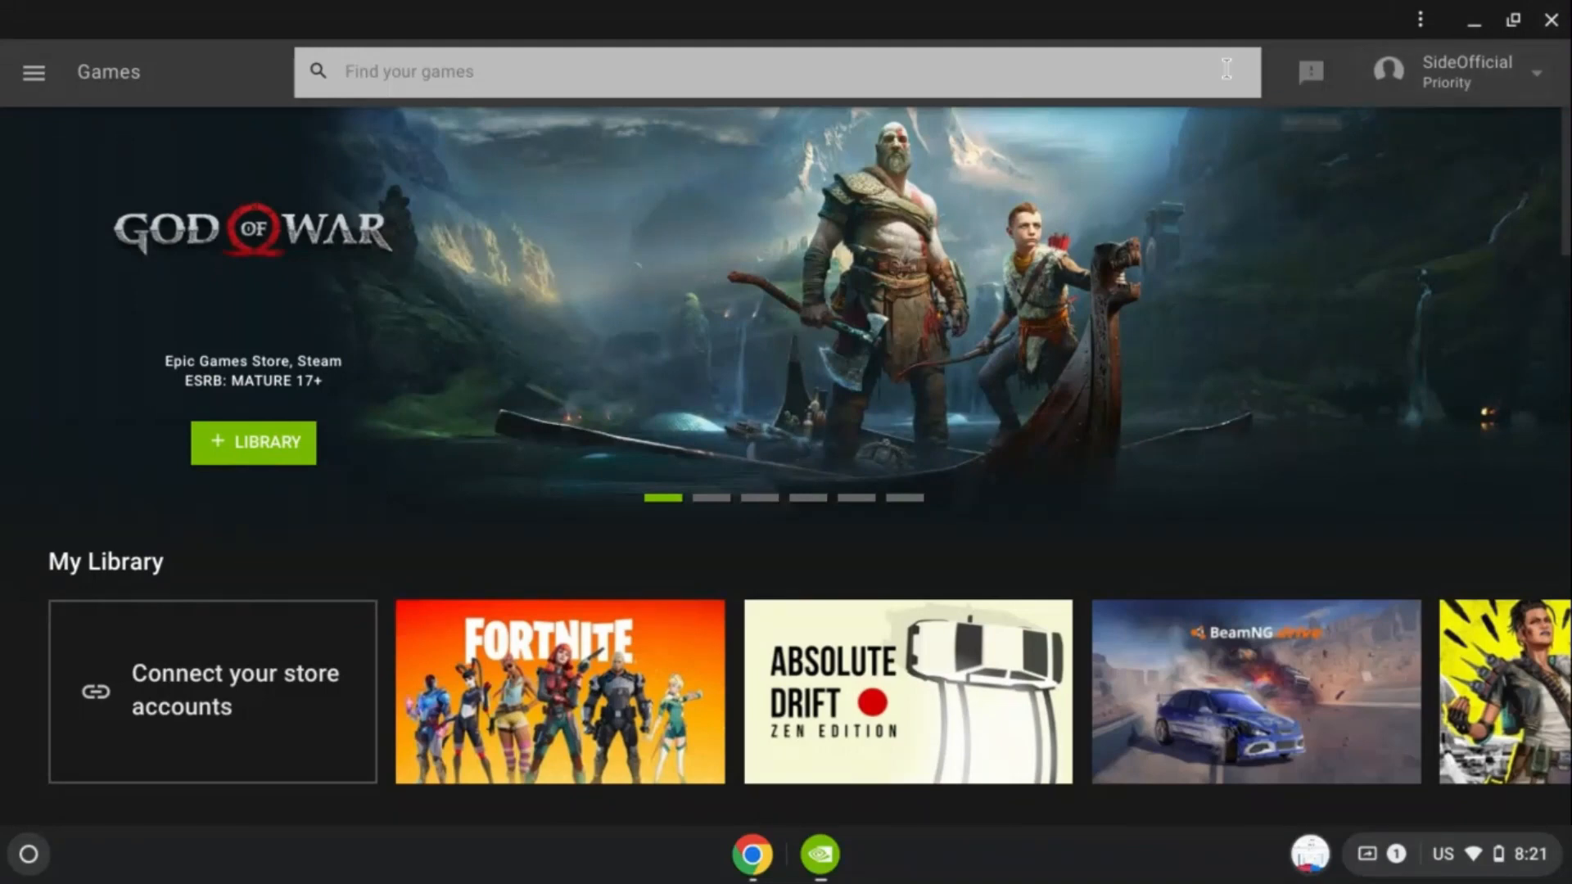
pyautogui.moveTo(1088, 322)
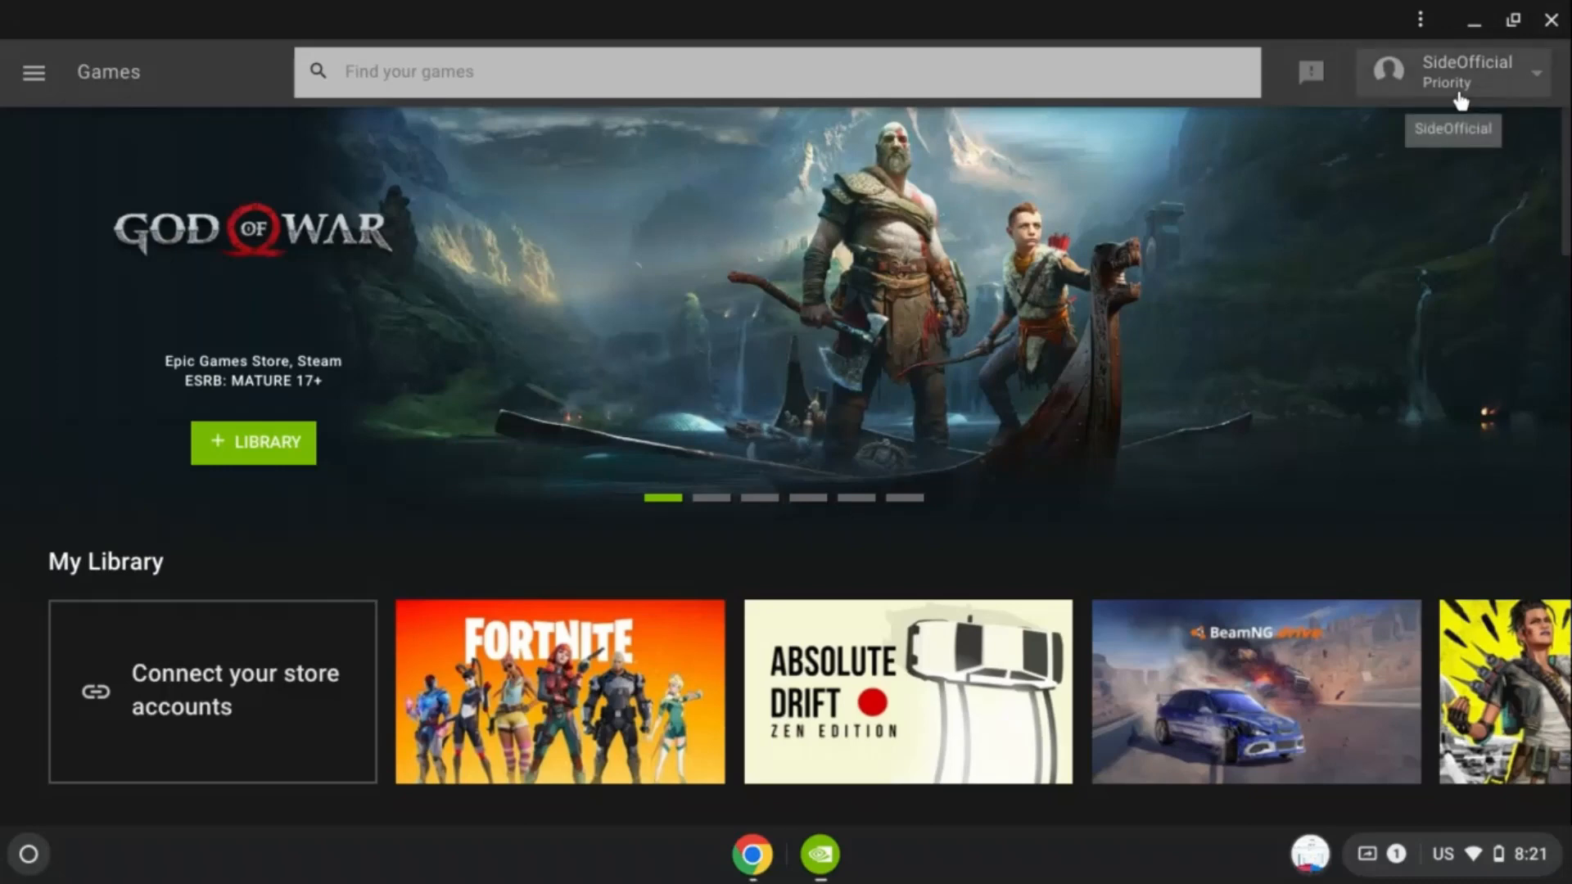
pyautogui.moveTo(1388, 98)
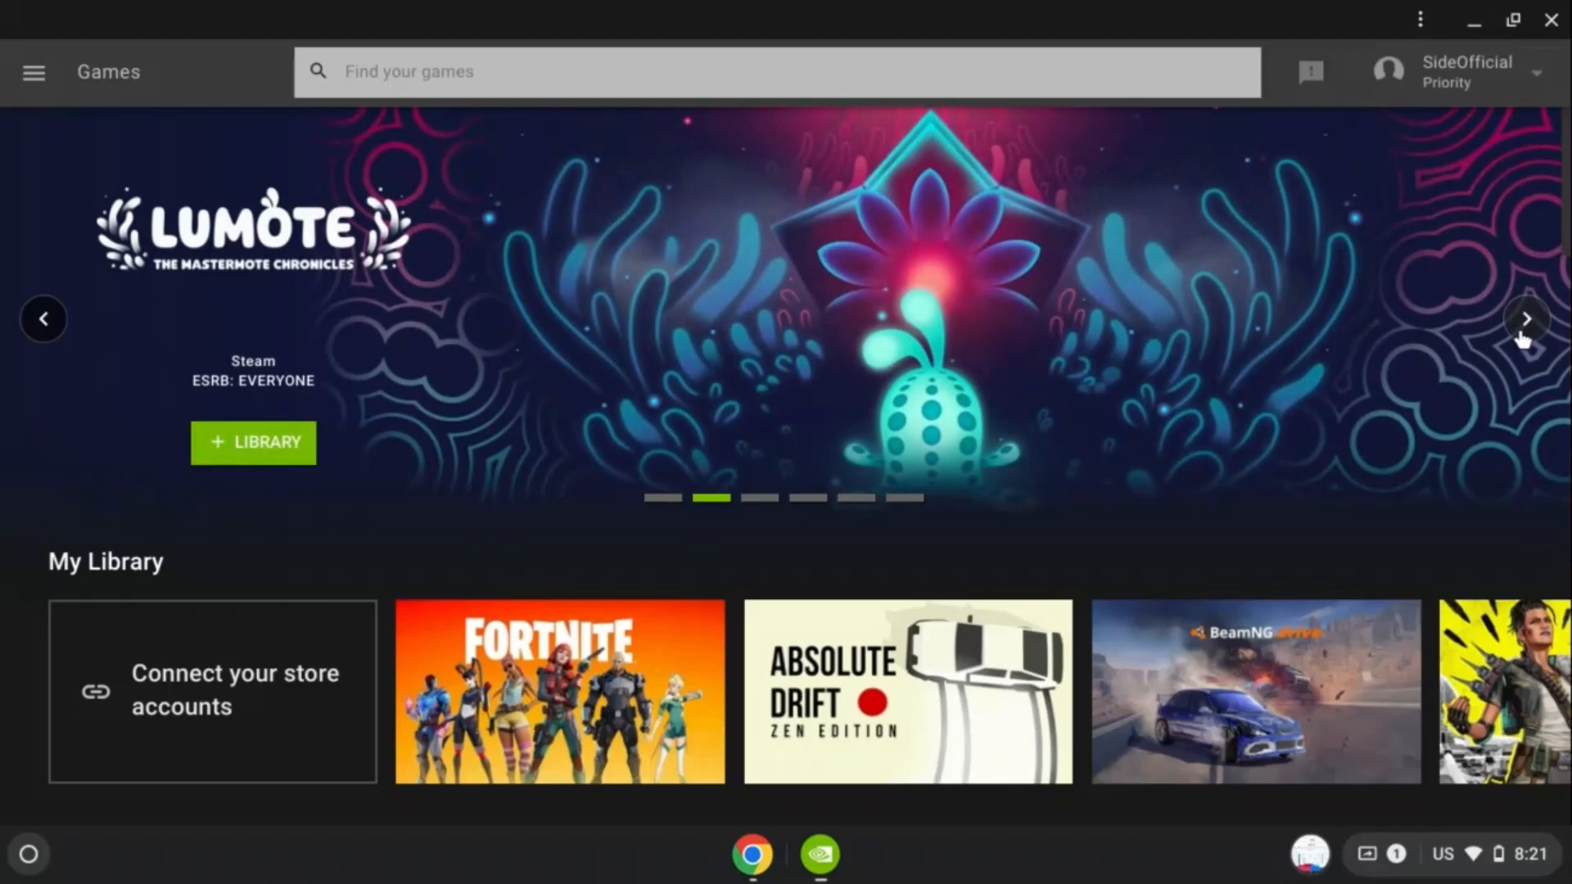
# Step: Advance the GeForce NOW featured carousel to the next game, Lumote
pyautogui.click(1525, 318)
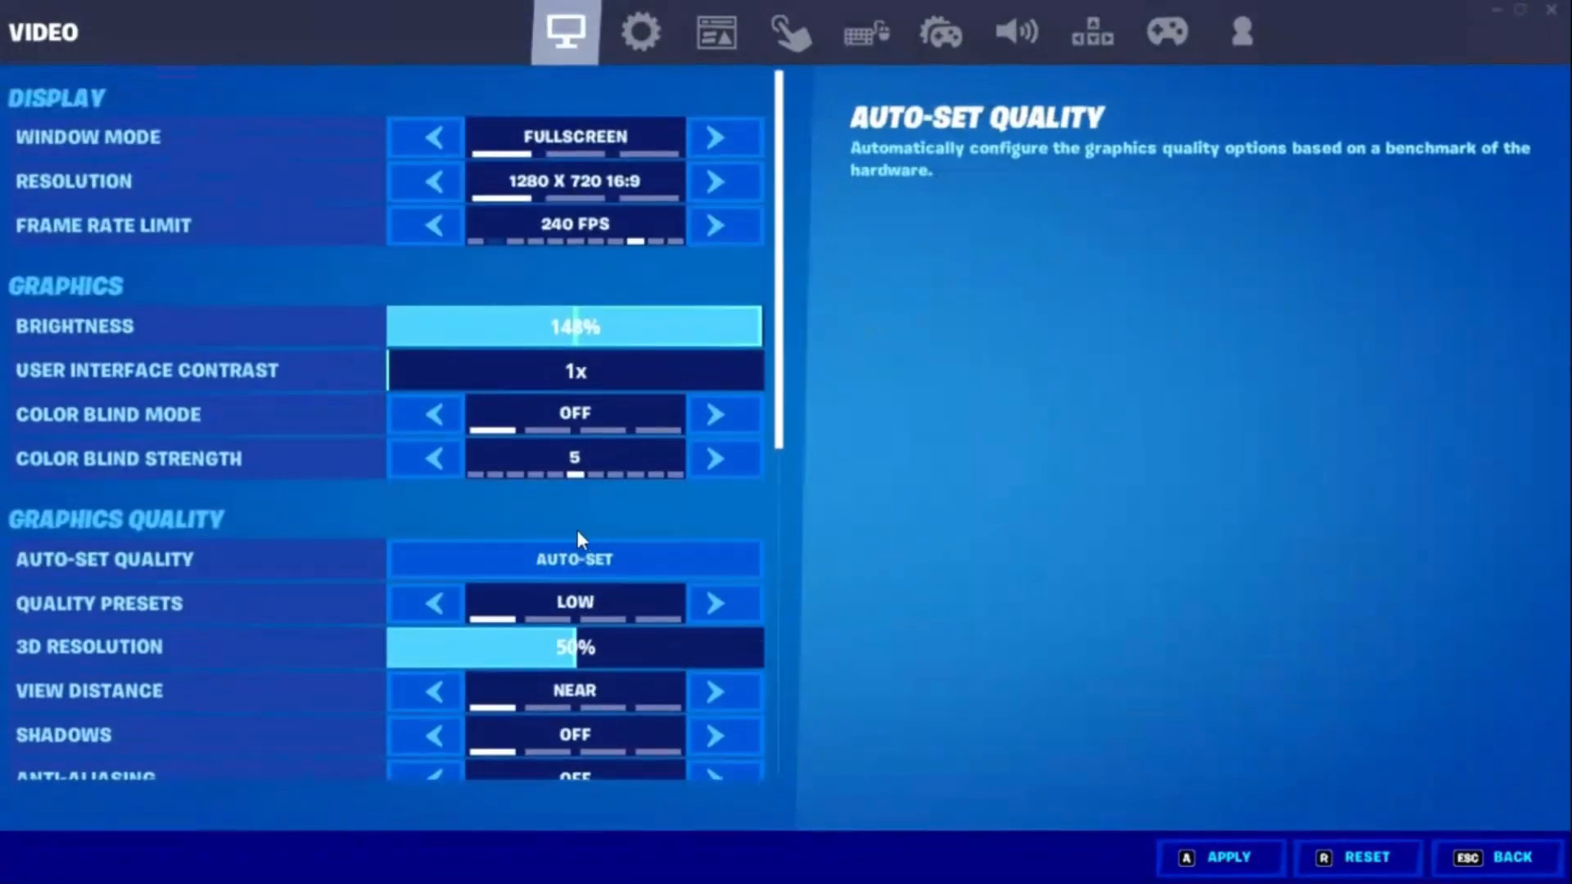
# Step: Scroll Fortnite's video settings down to the advanced graphics options
pyautogui.scroll(-3)
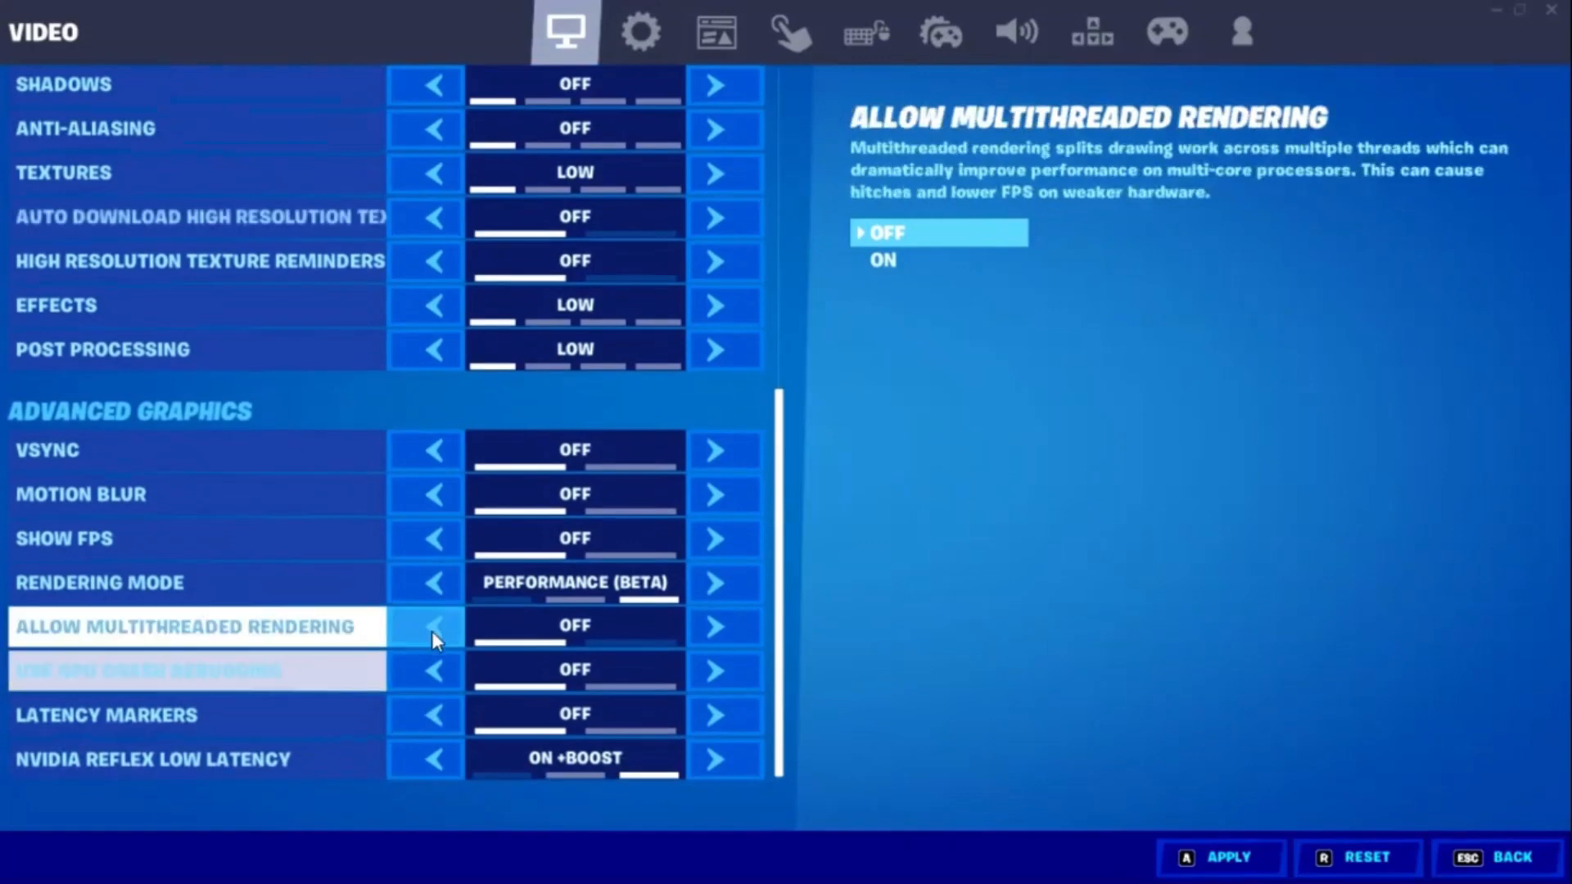
pyautogui.moveTo(416, 582)
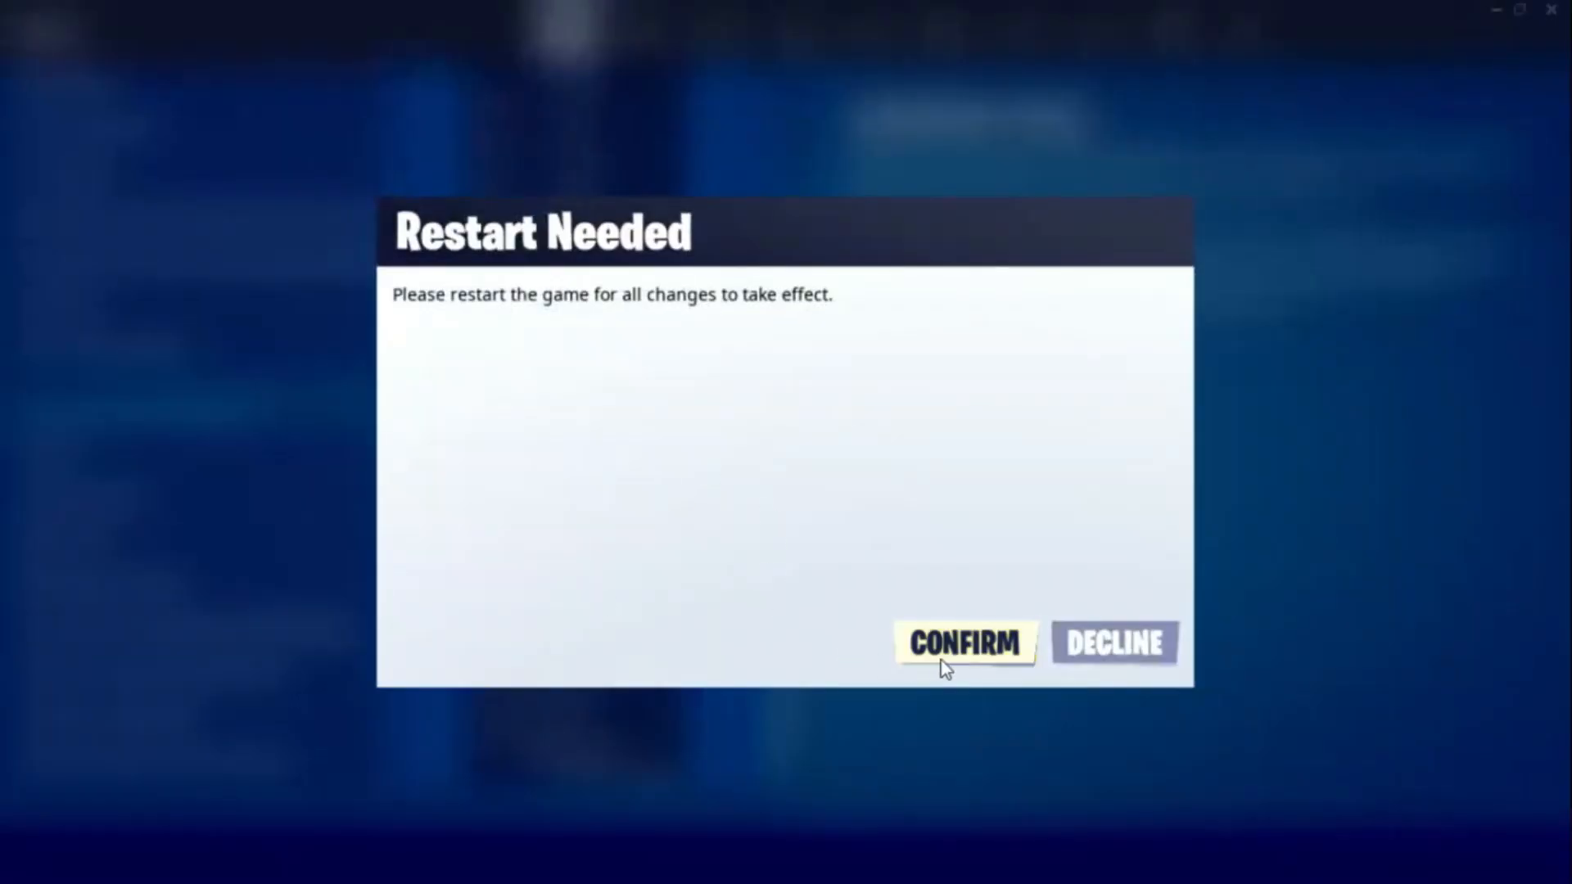
# Step: Confirm the Restart Needed notice for the Fortnite video changes
pyautogui.click(964, 643)
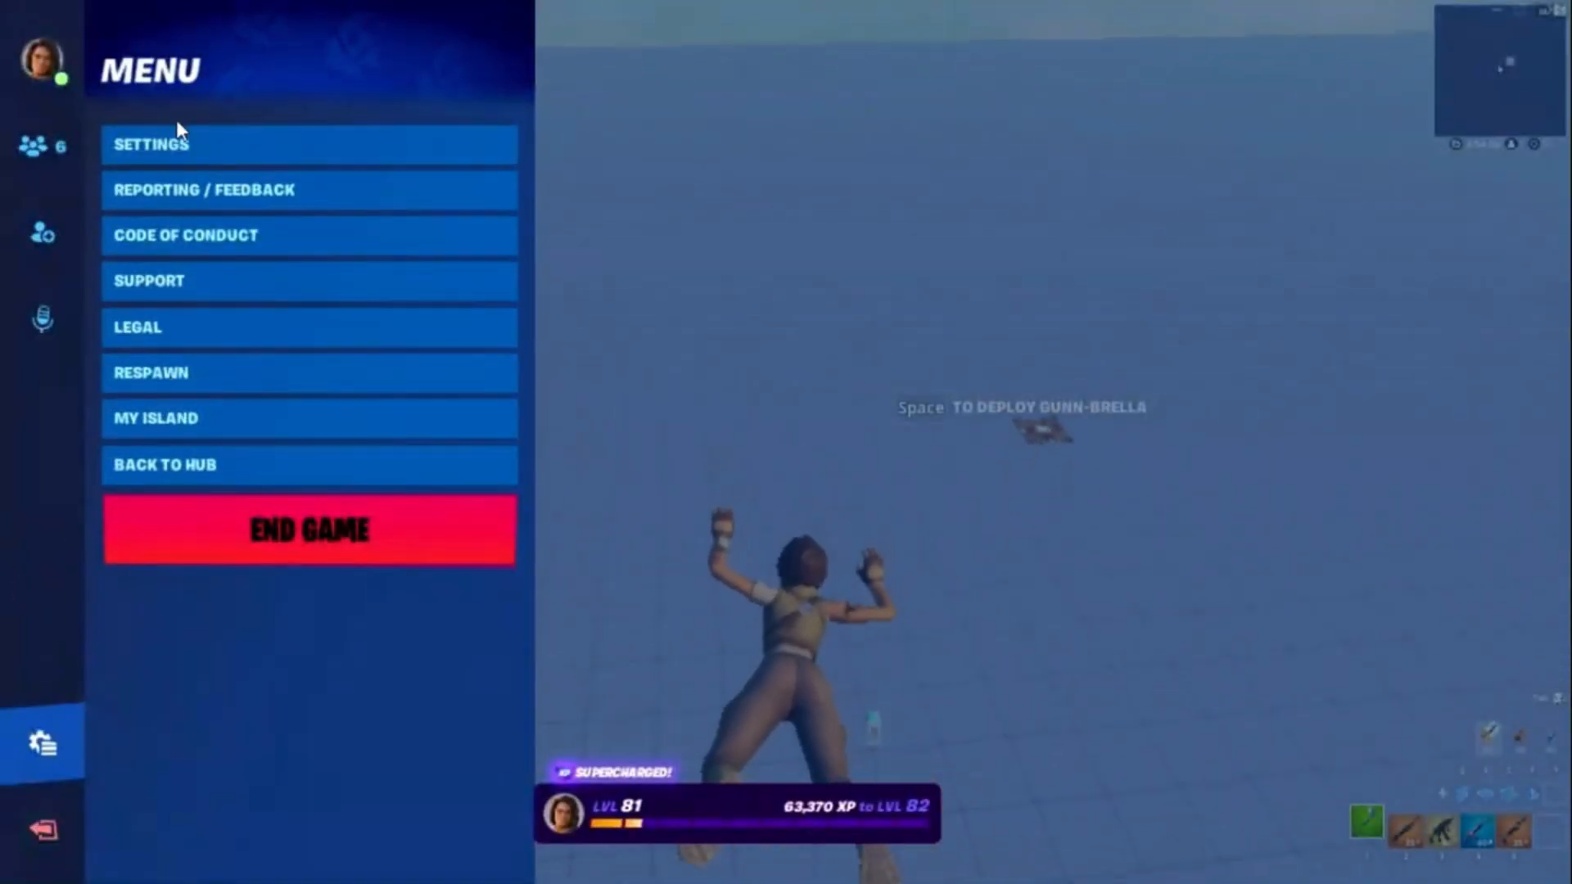
# Step: Set Fortnite's frame rate limit to 120 FPS in the game settings
pyautogui.click(151, 144)
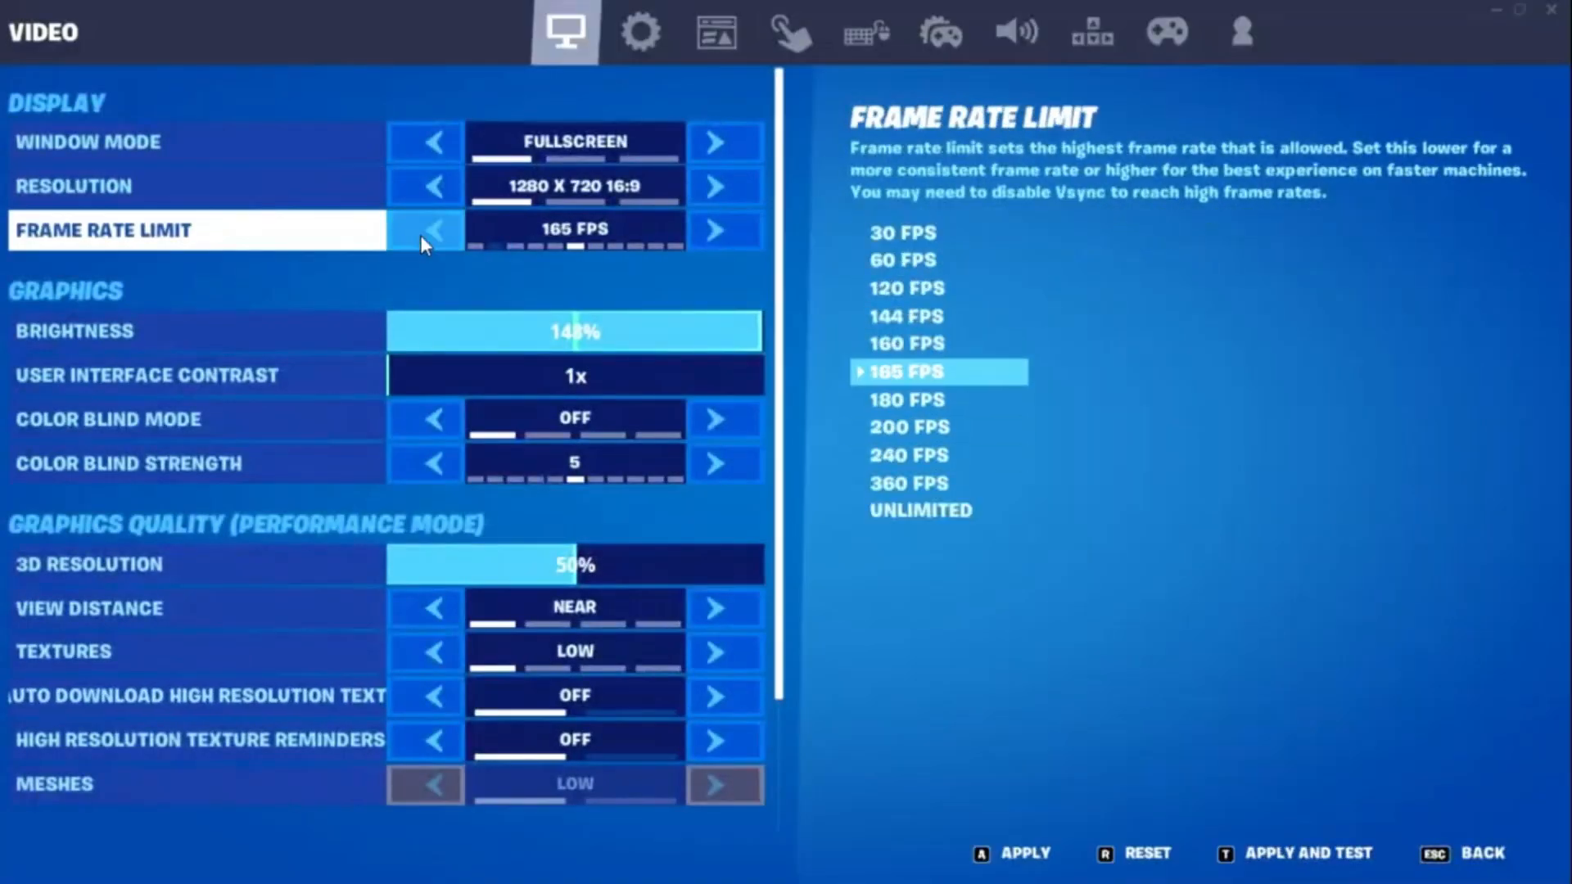
pyautogui.click(424, 229)
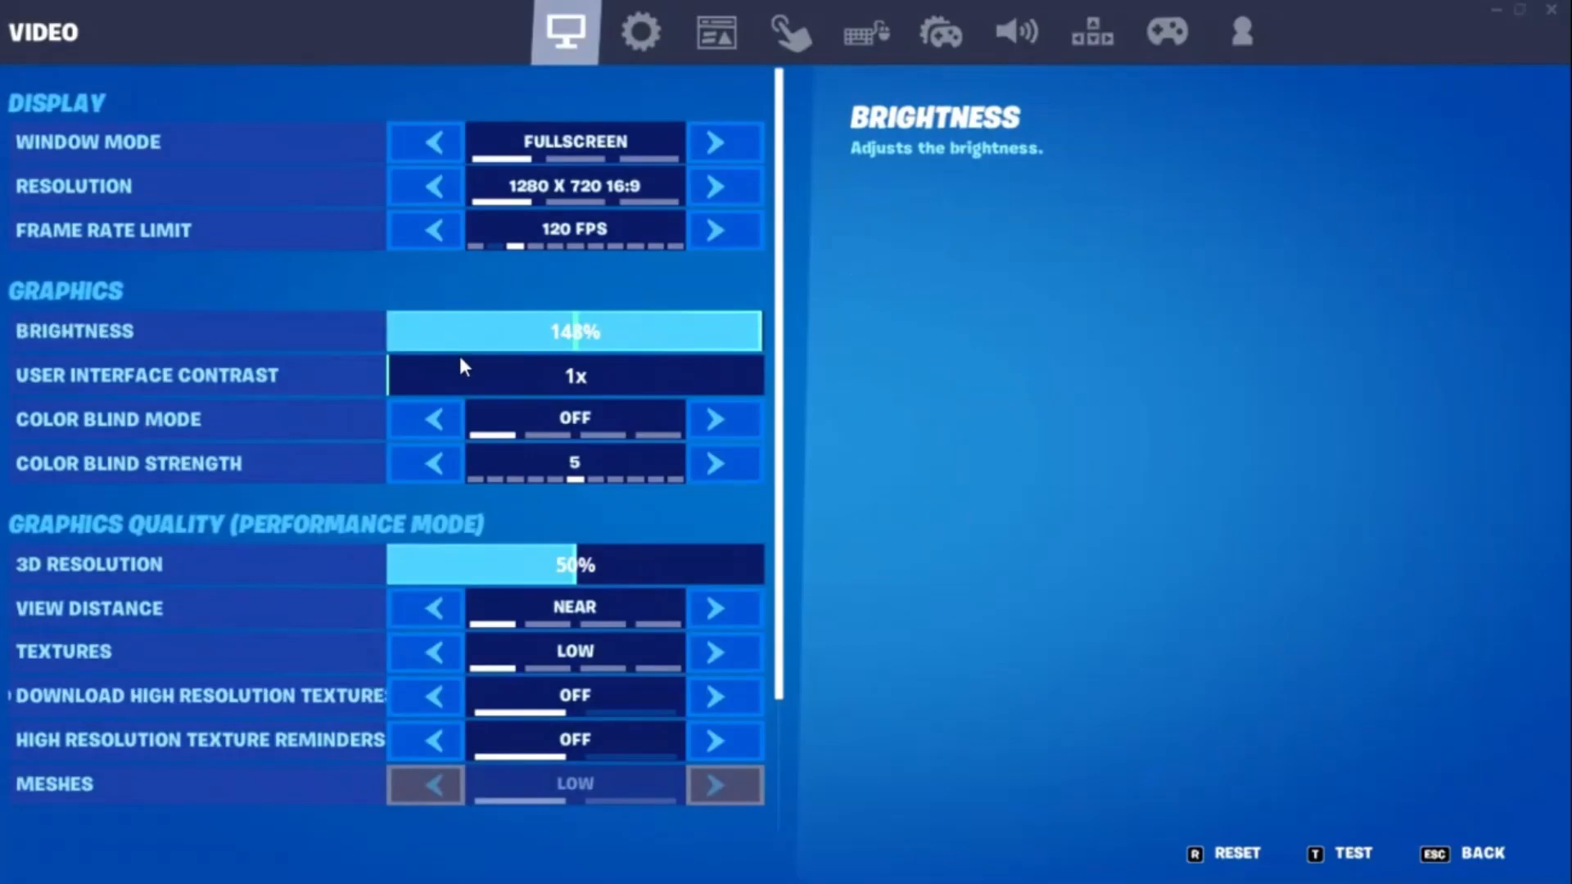